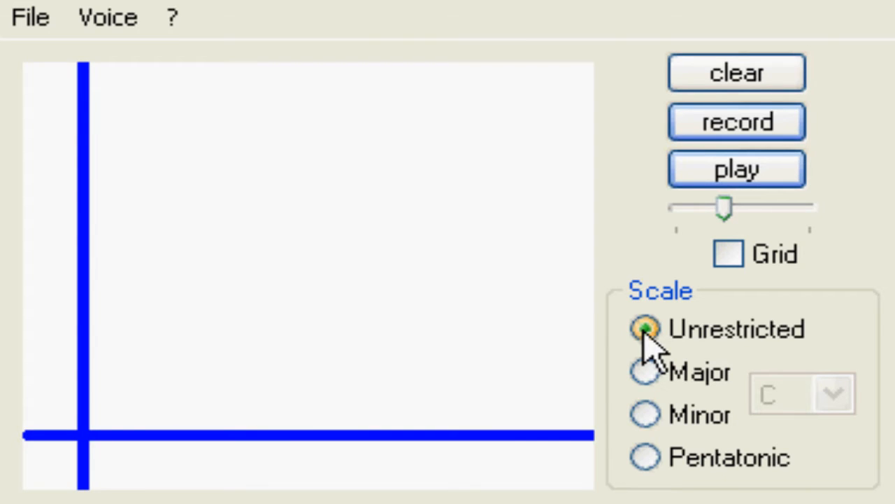
Record a freehand blue squiggle sweeping along the bottom and up the left edge of the canvas
{"action": "left_click", "coordinate": [733, 73]}
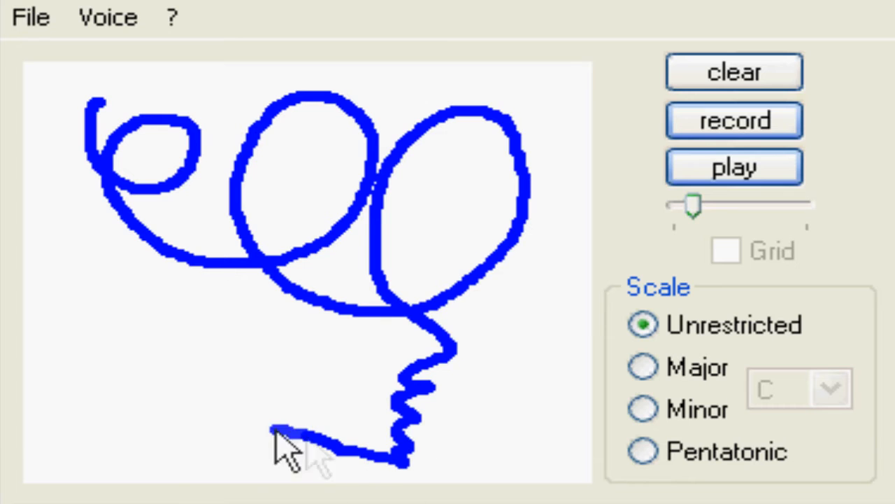
{"action": "left_click_drag", "start_coordinate": [294, 441], "coordinate": [53, 321]}
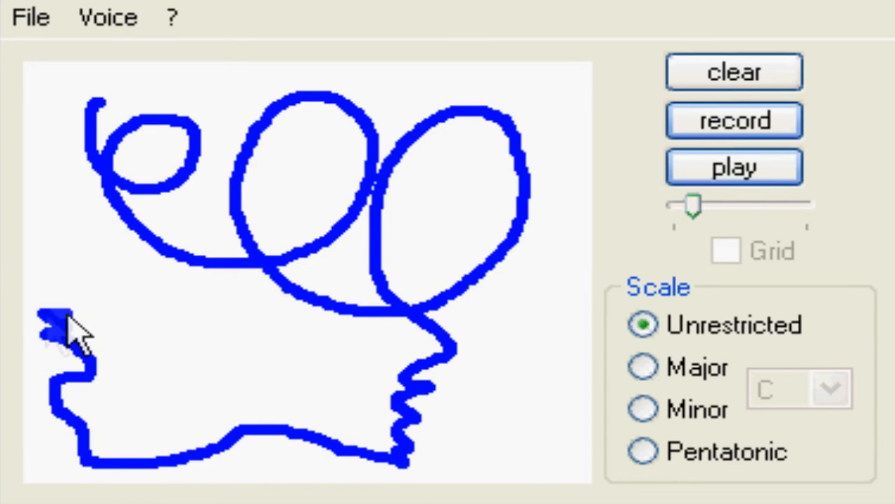